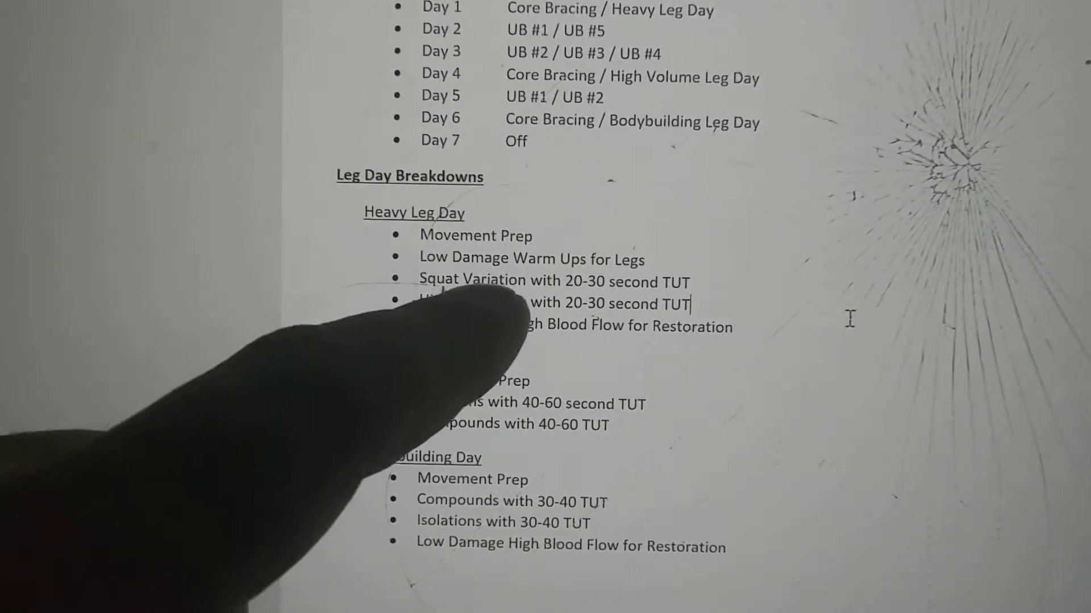
pyautogui.scroll(3)
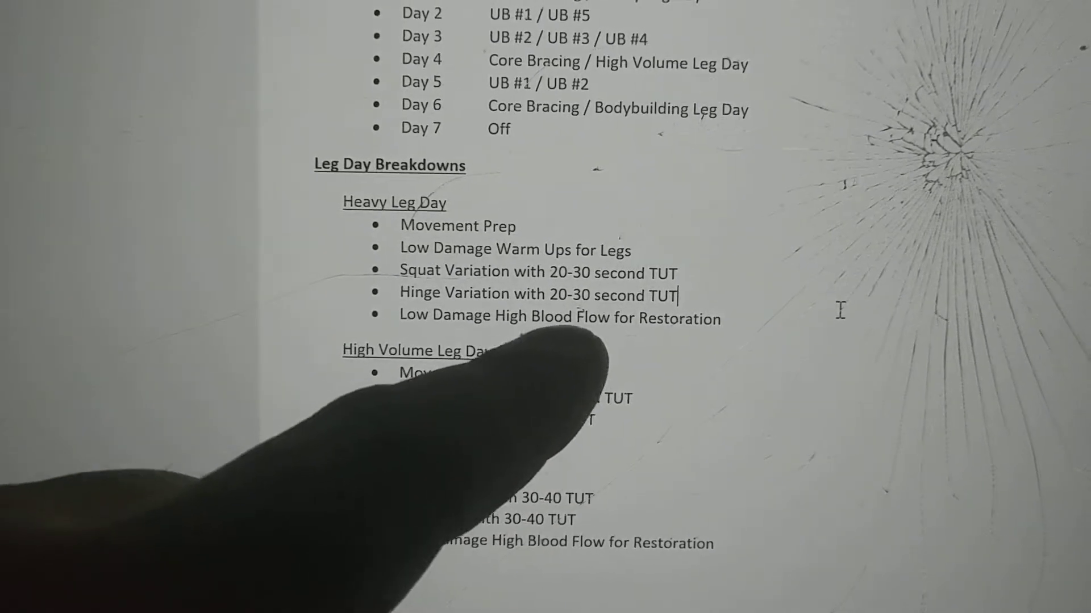
pyautogui.scroll(3)
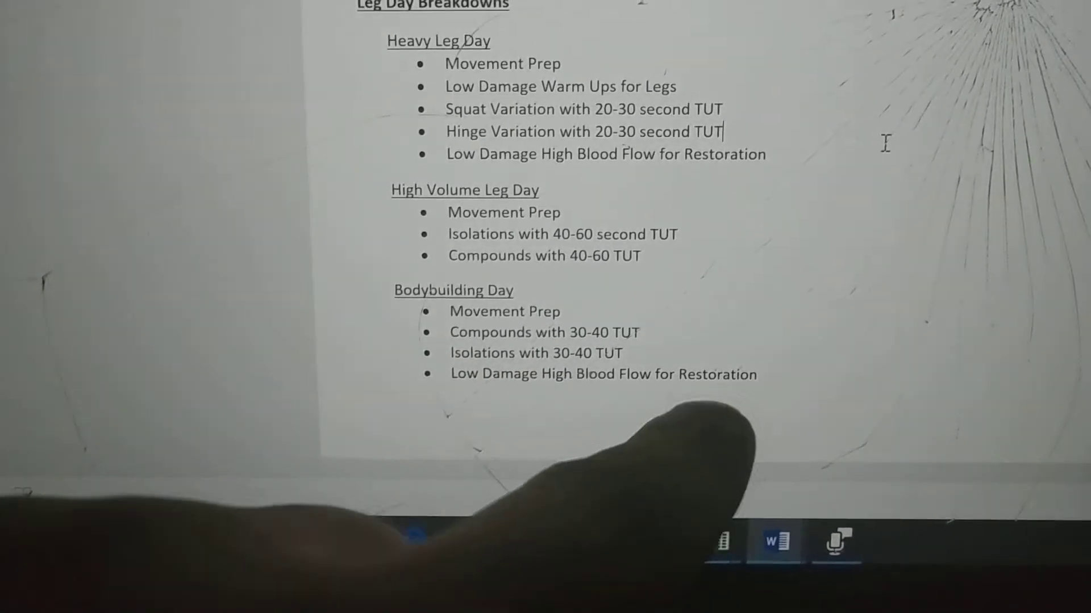
pyautogui.scroll(3)
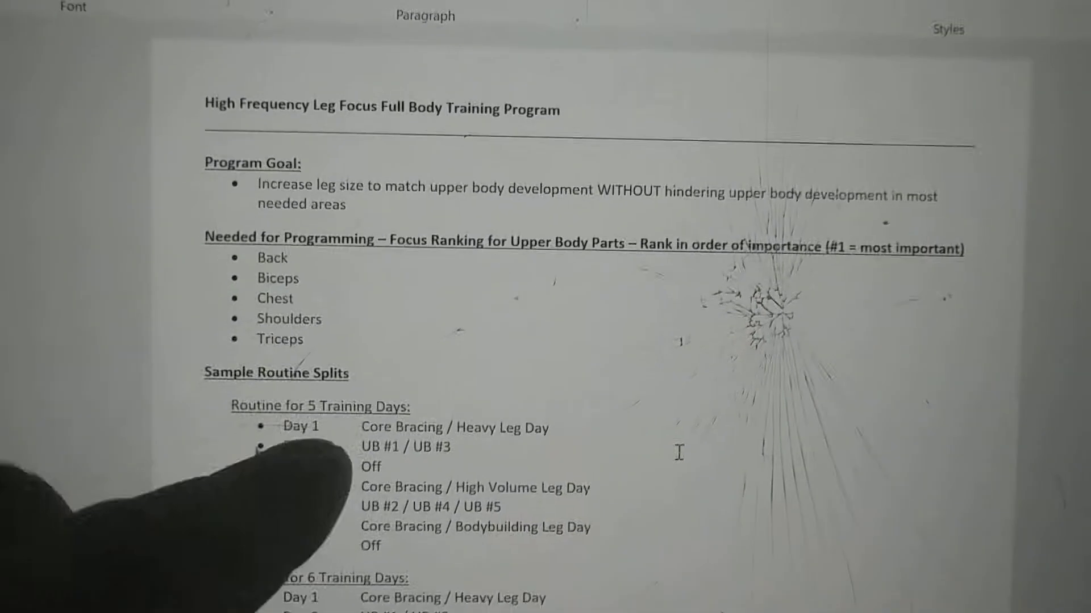